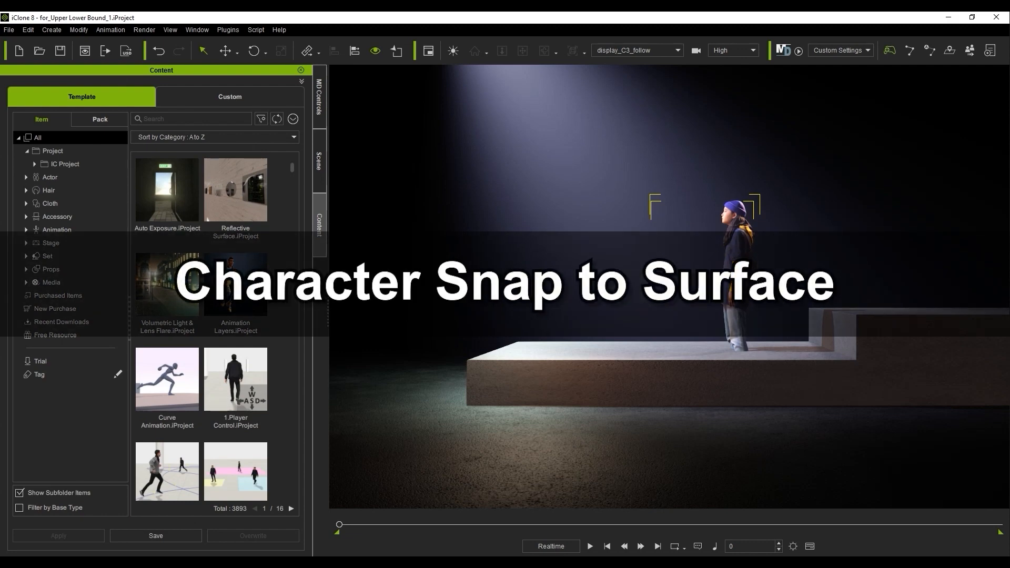
Browse Animation > Motion Director templates and bring up the Motion Director settings for Casual_F_0029.
click(26, 229)
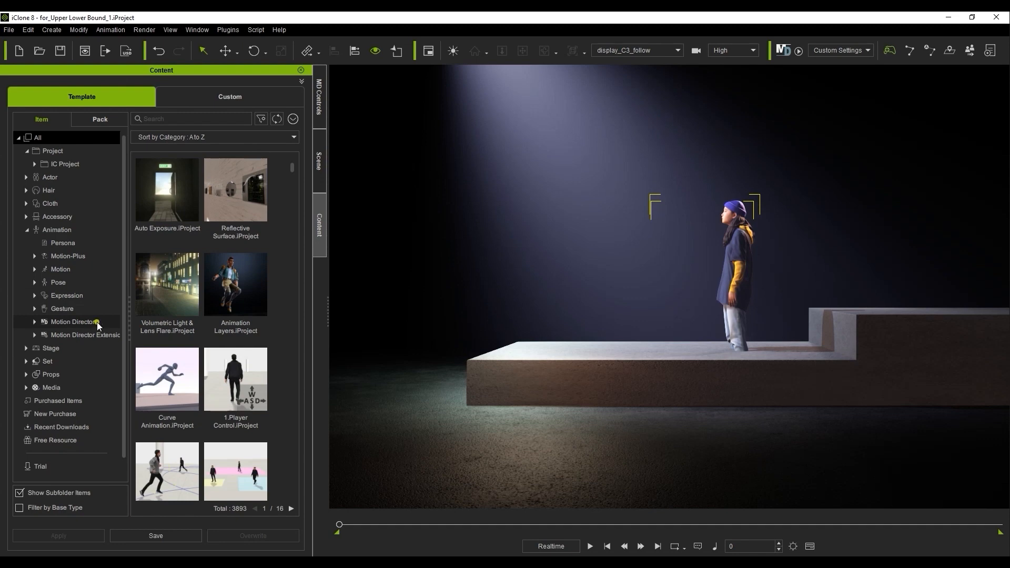
click(73, 322)
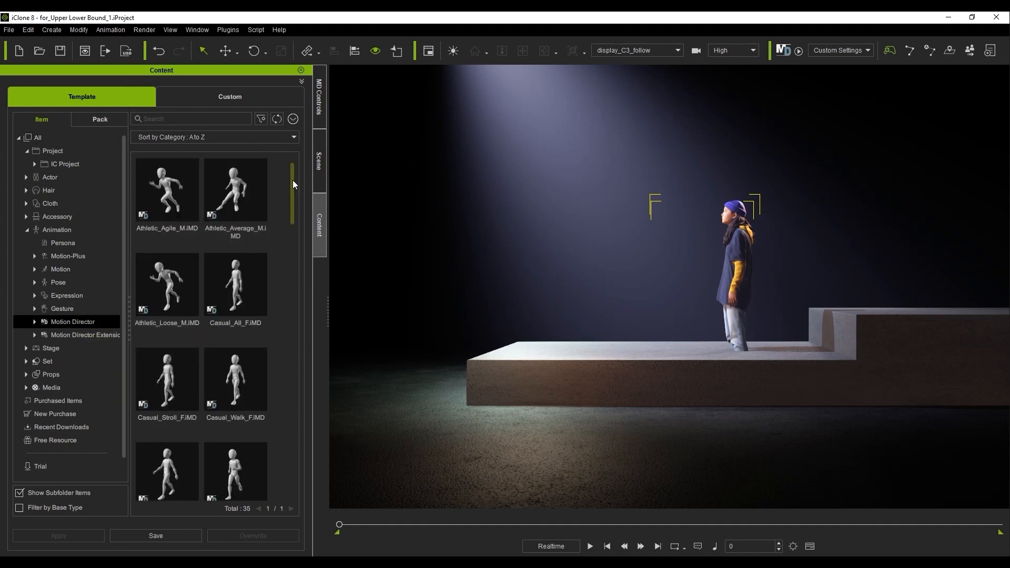
scroll(down, 3)
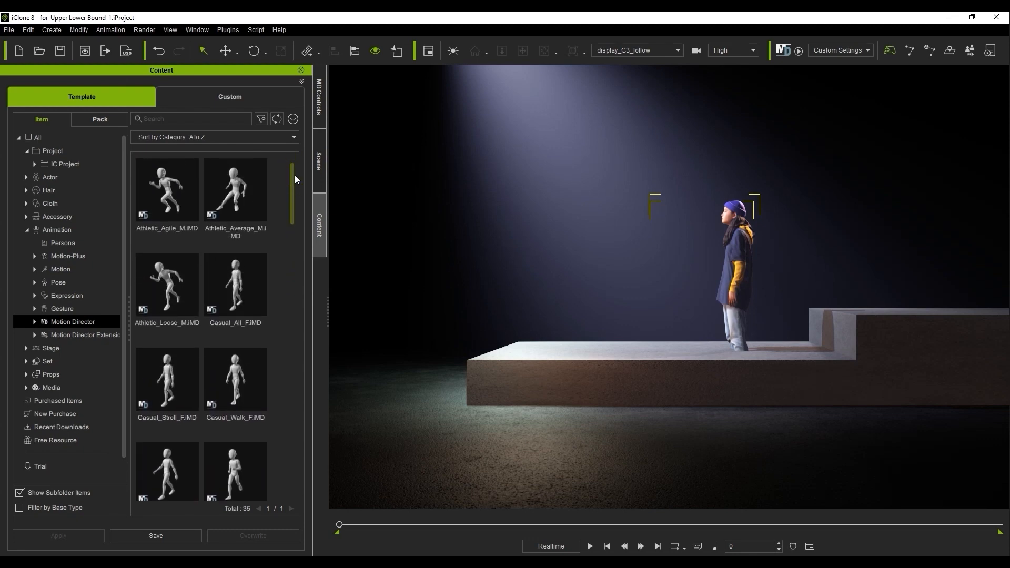
click(318, 97)
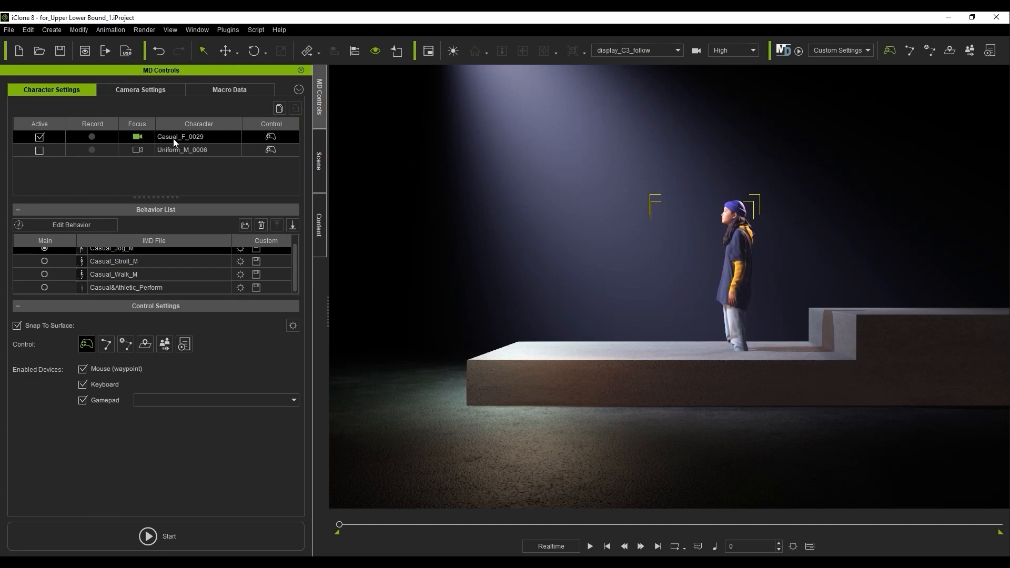
mouse_move(209, 142)
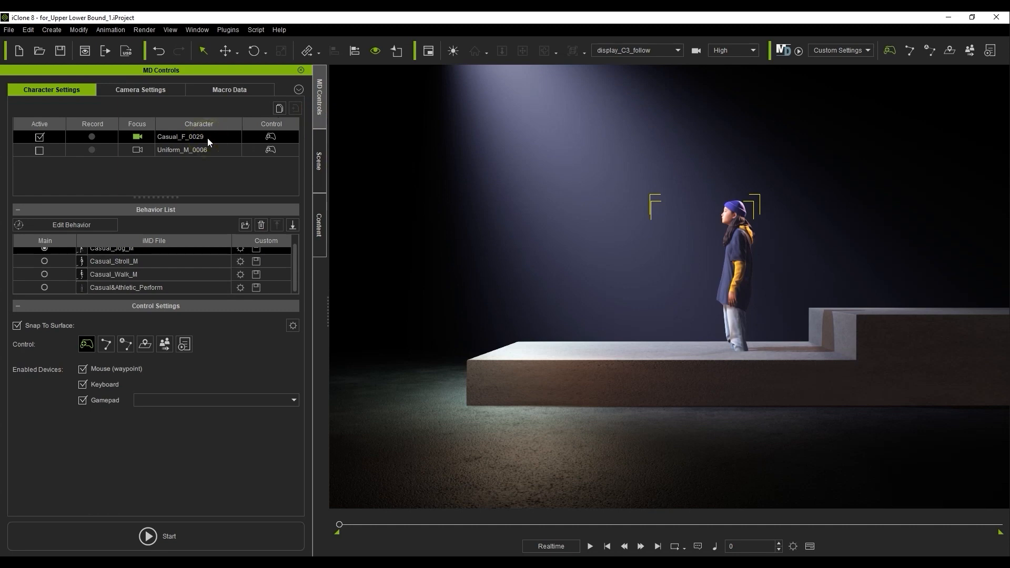
mouse_move(107, 332)
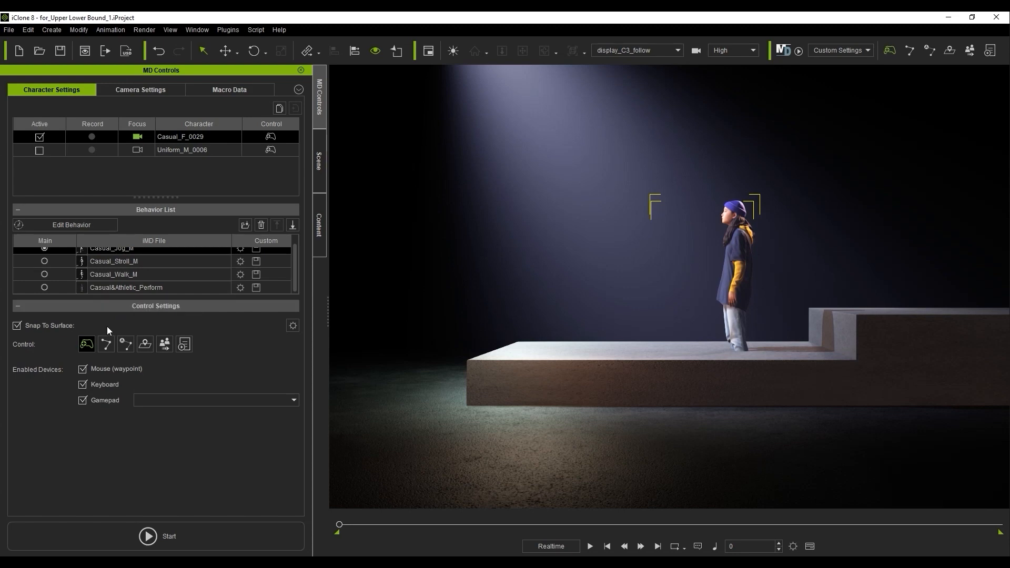
Re-enable Snap To Surface and tick the Limit Indicator in Surface Sensor Settings (climb 150, fall -1000).
click(16, 326)
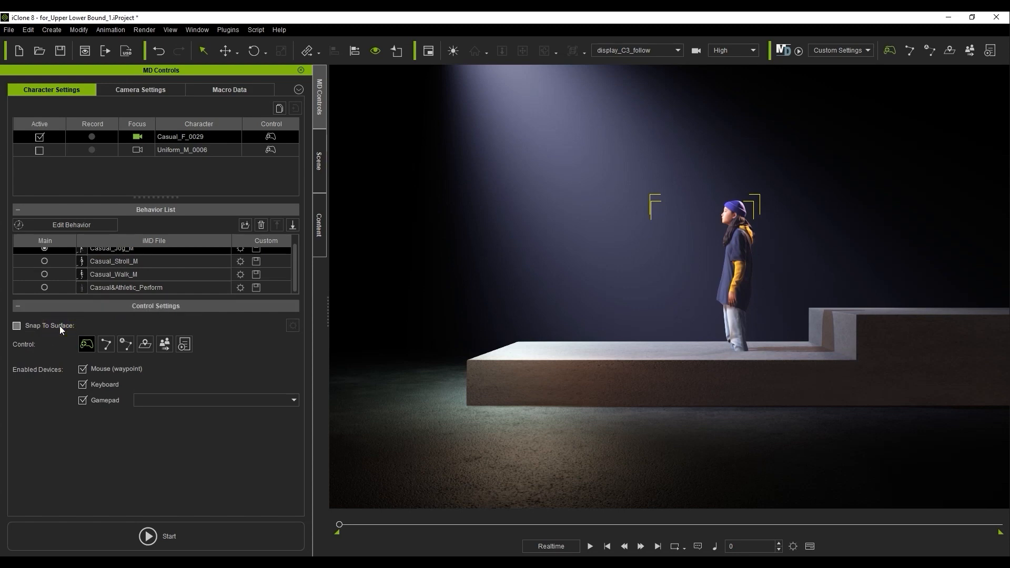
click(16, 327)
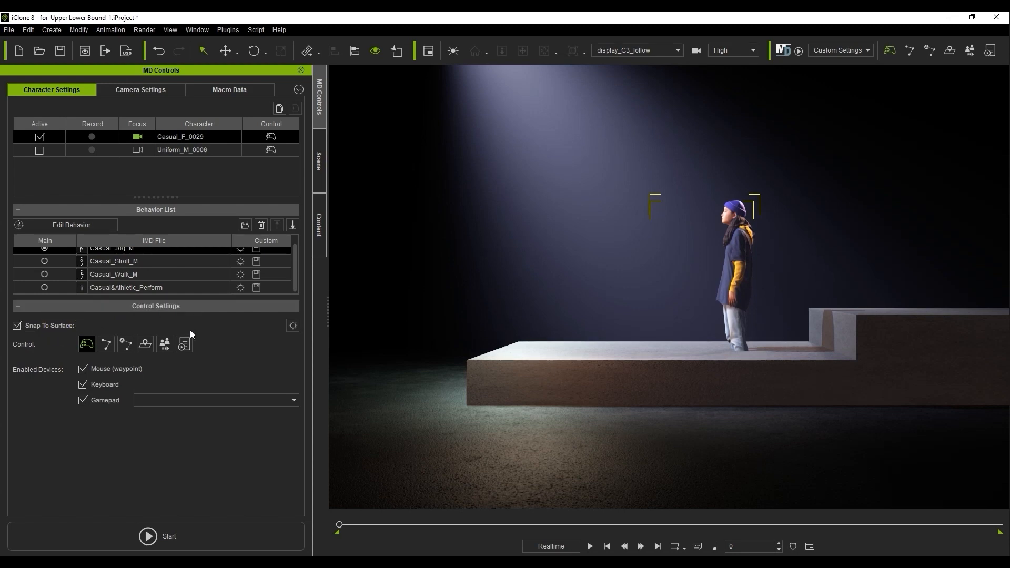
click(293, 326)
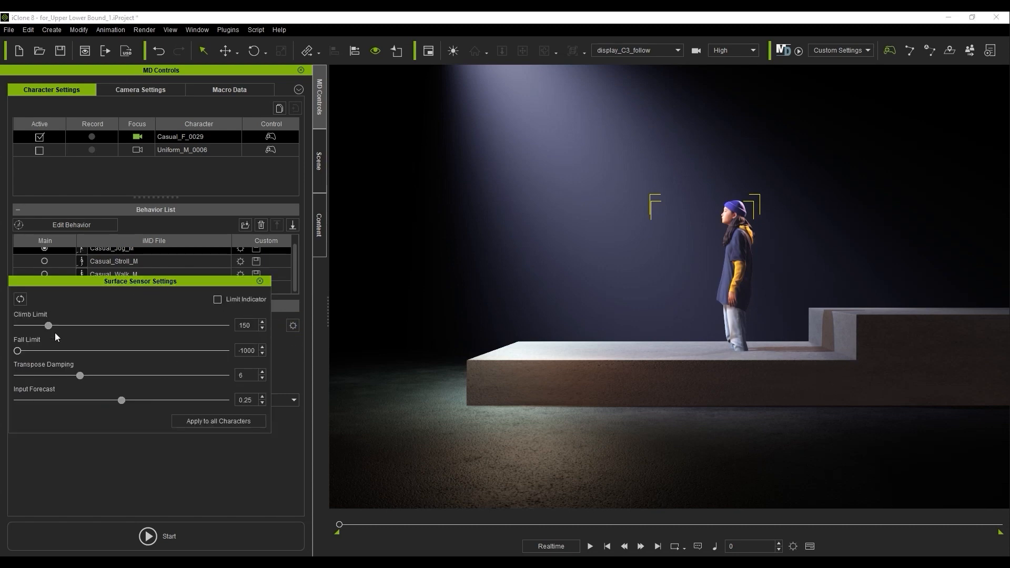
click(217, 299)
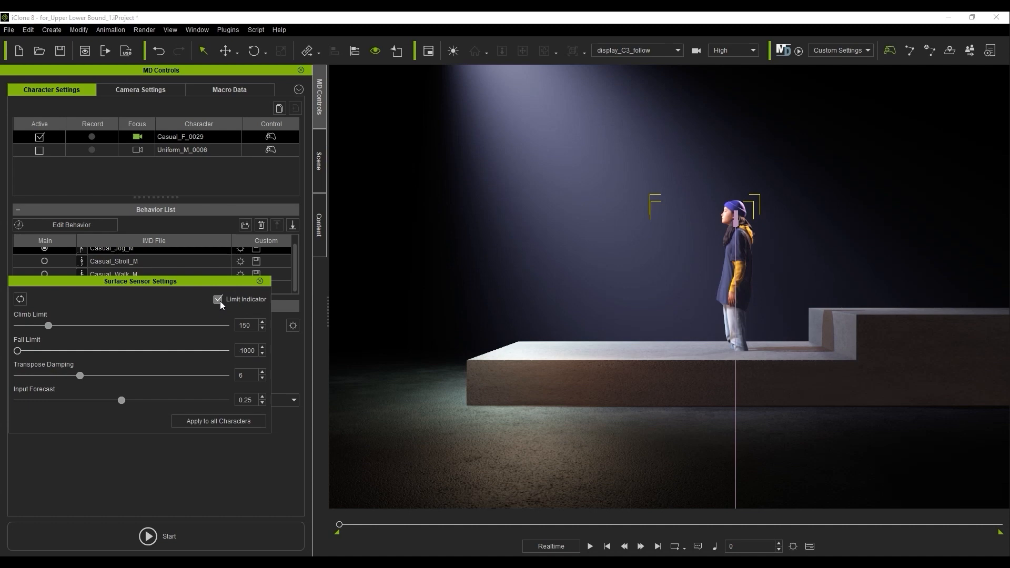
click(218, 298)
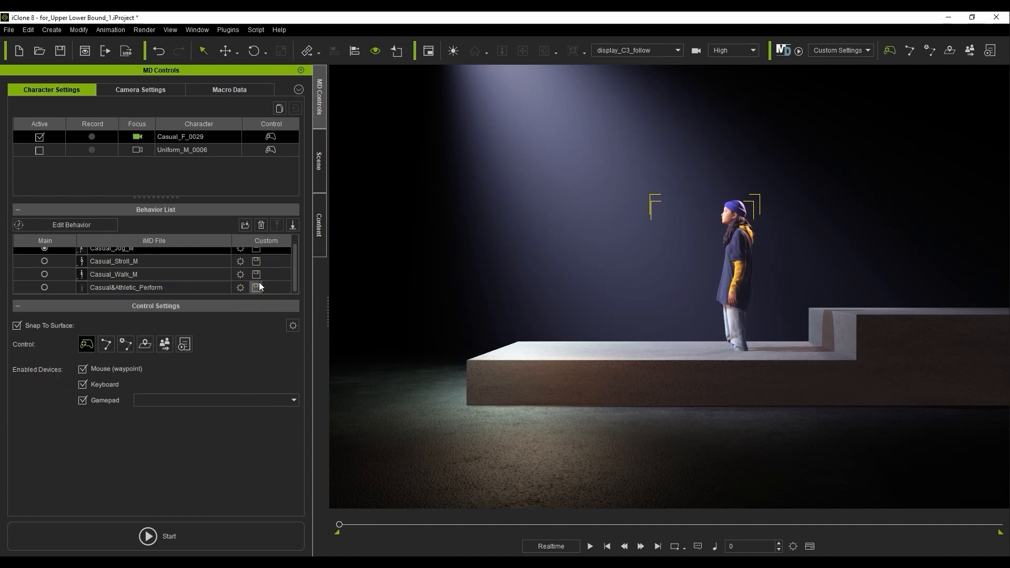
click(154, 536)
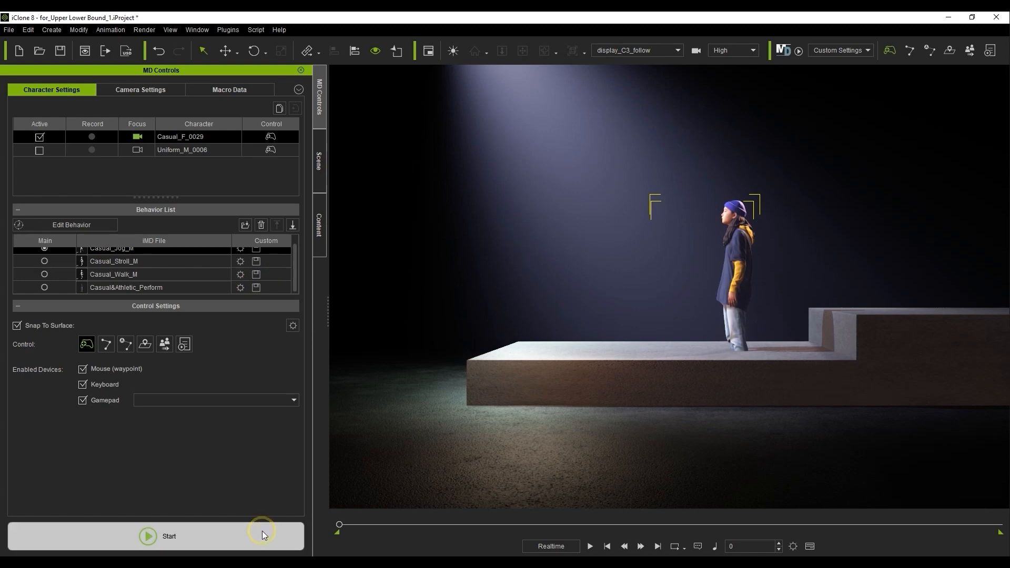
Start live Motion Director control so Casual_F_0029 jogs across the stepped platform.
click(147, 535)
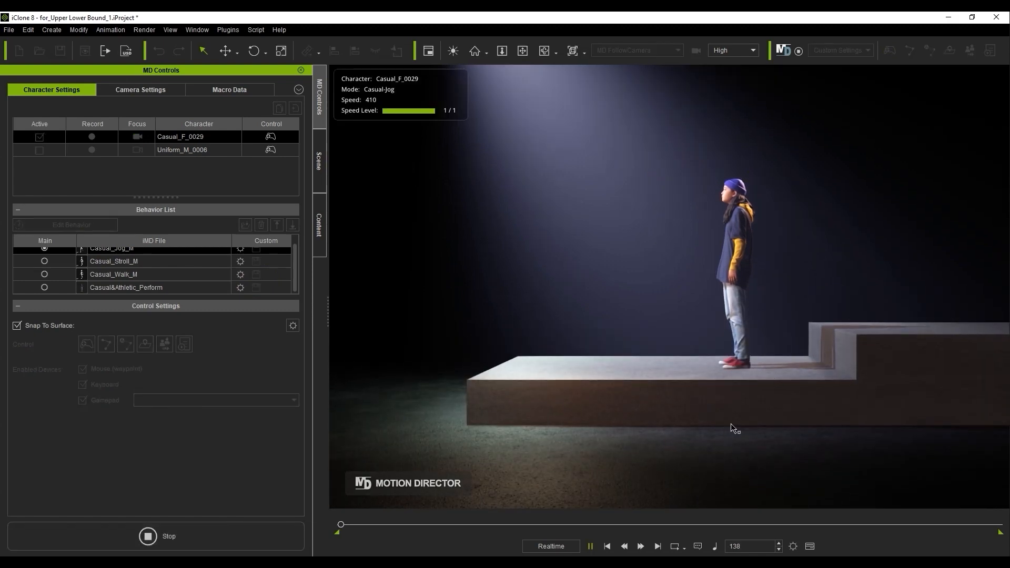
mouse_move(772, 400)
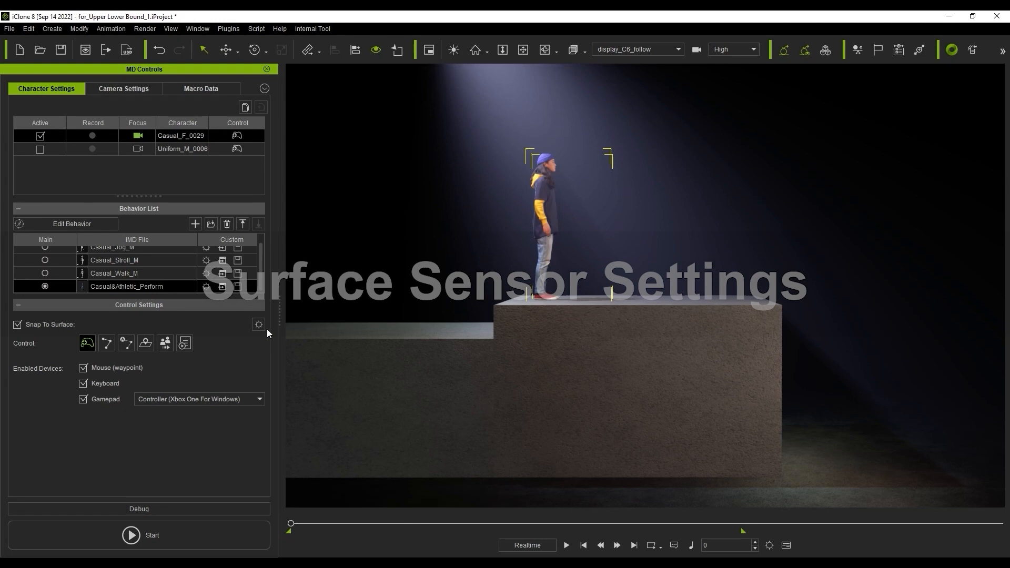
Drag the Fall Limit in Surface Sensor Settings down to -247 while running the character live.
click(259, 324)
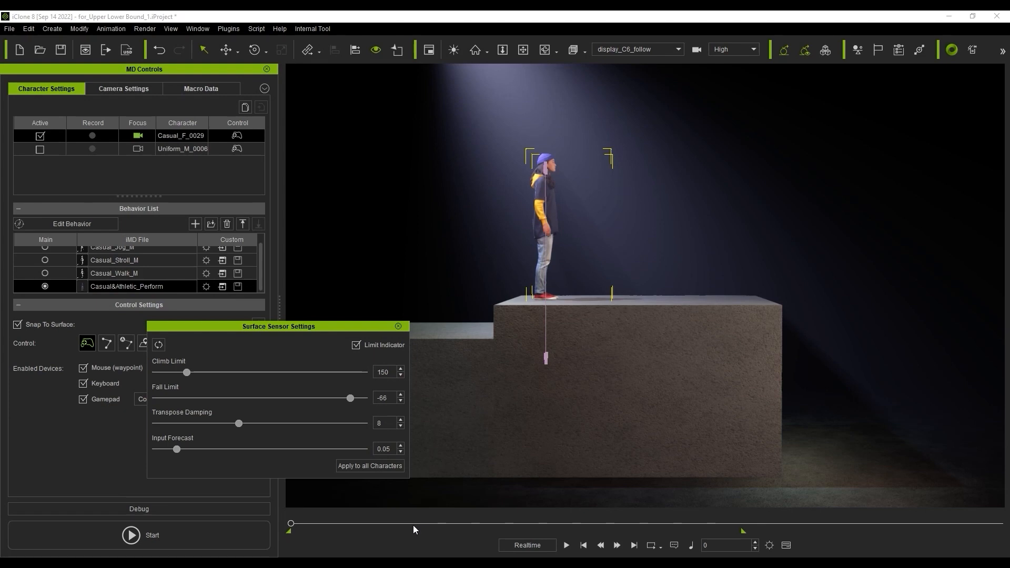
click(129, 534)
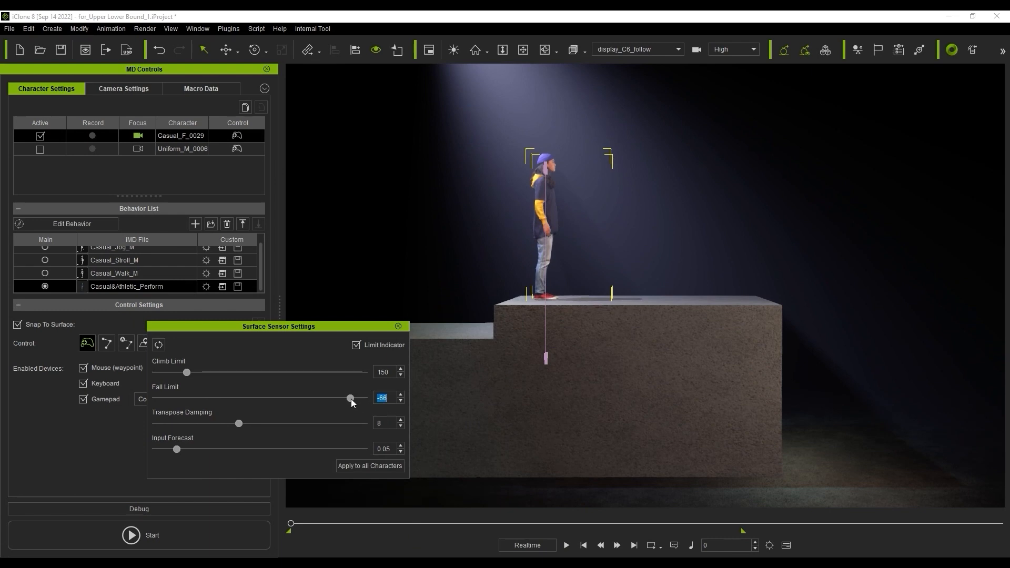
drag(349, 398, 312, 398)
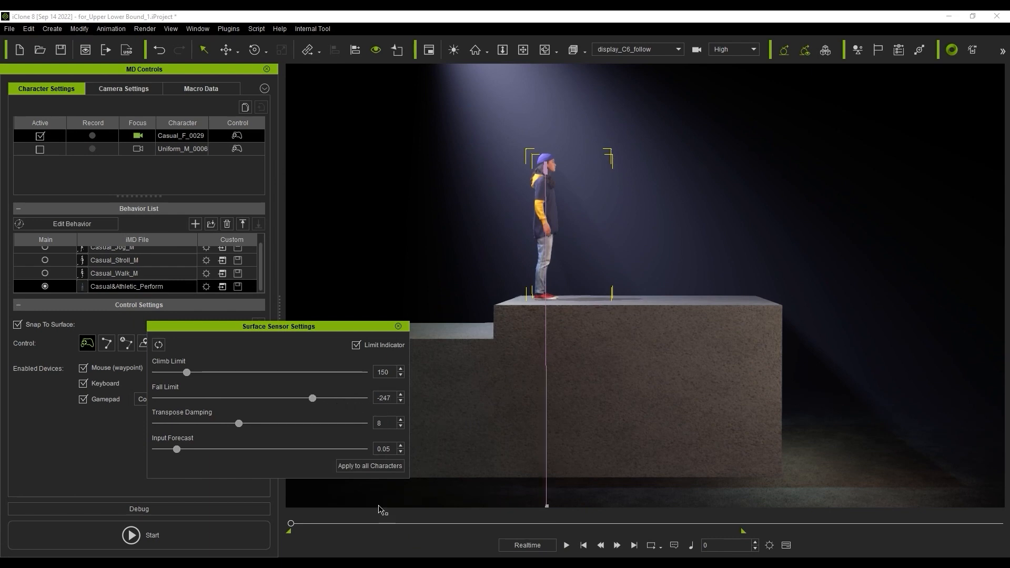
click(131, 534)
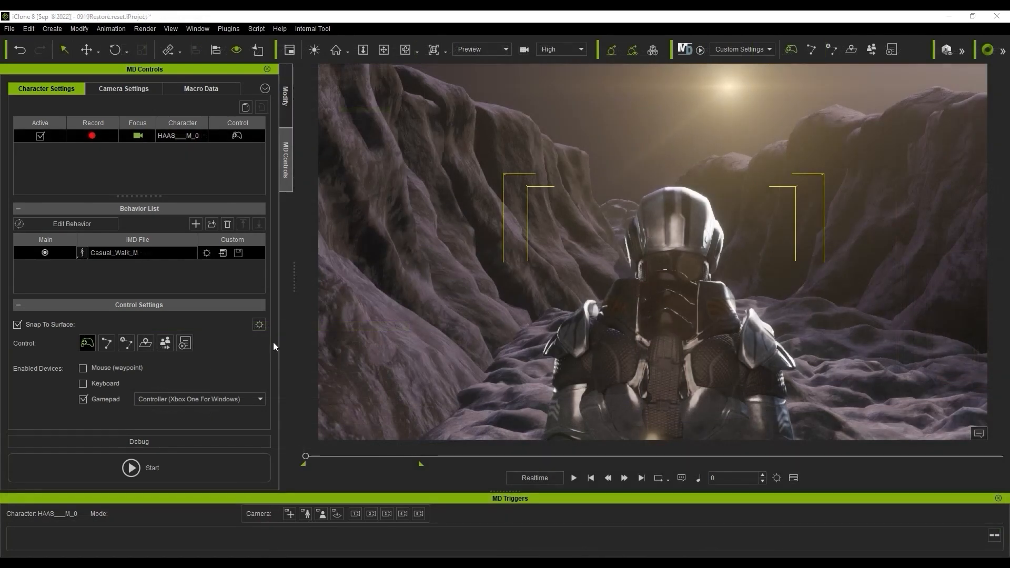
Lower Transpose Damping to 3, start live control and keep adjusting damping as the character walks.
click(259, 324)
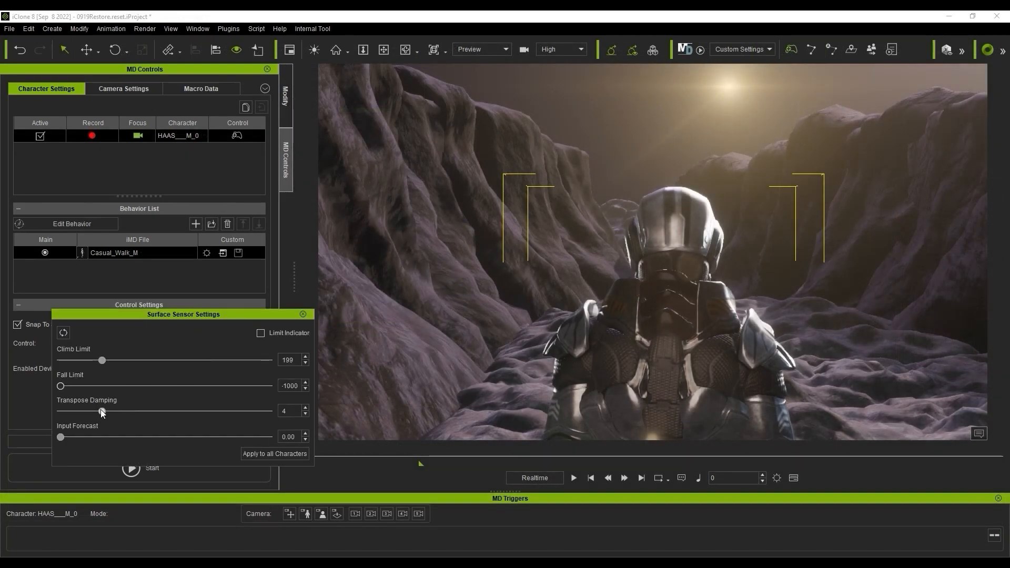
drag(101, 411, 90, 412)
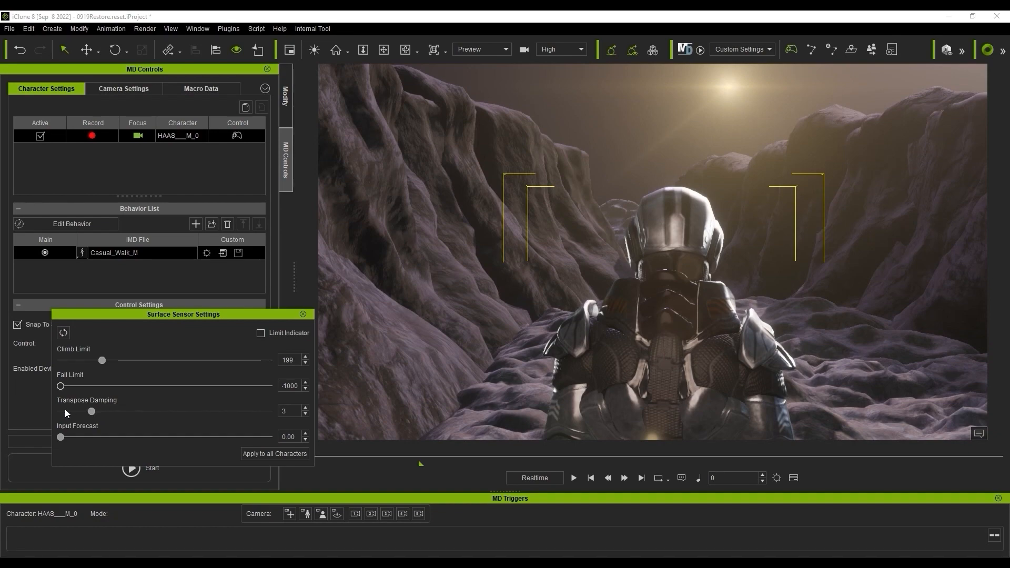
click(130, 467)
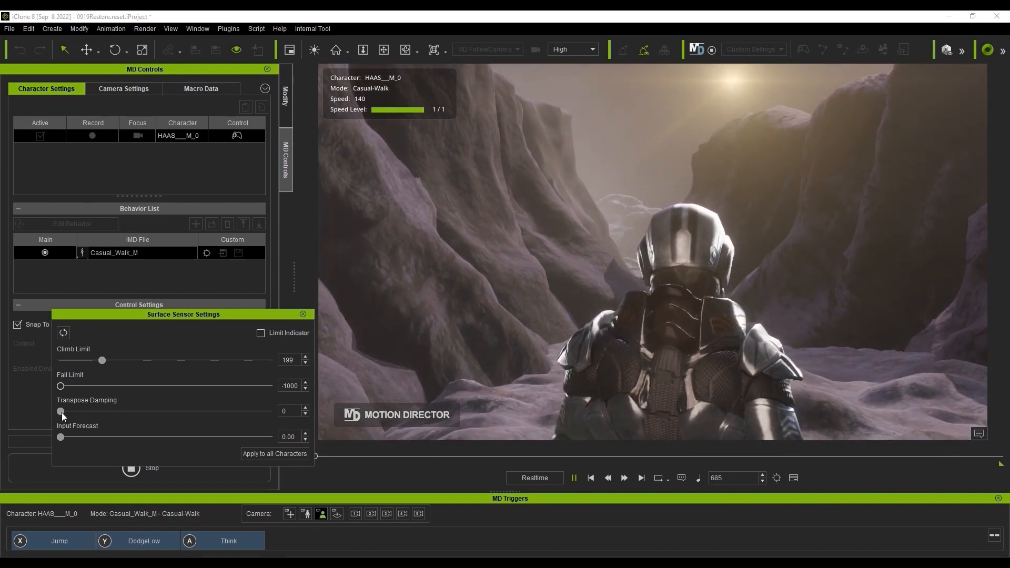
drag(61, 411, 269, 412)
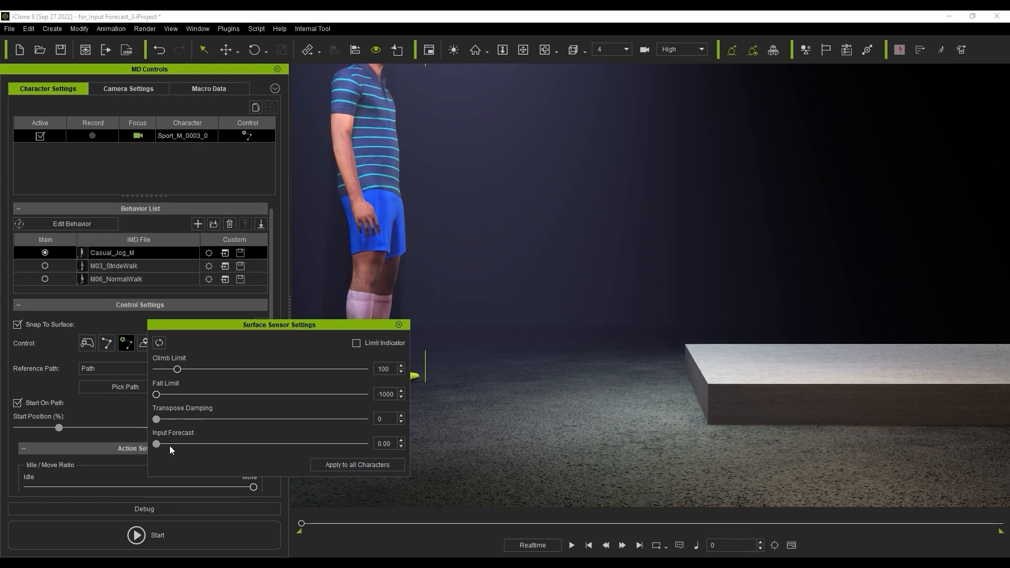
mouse_move(381, 458)
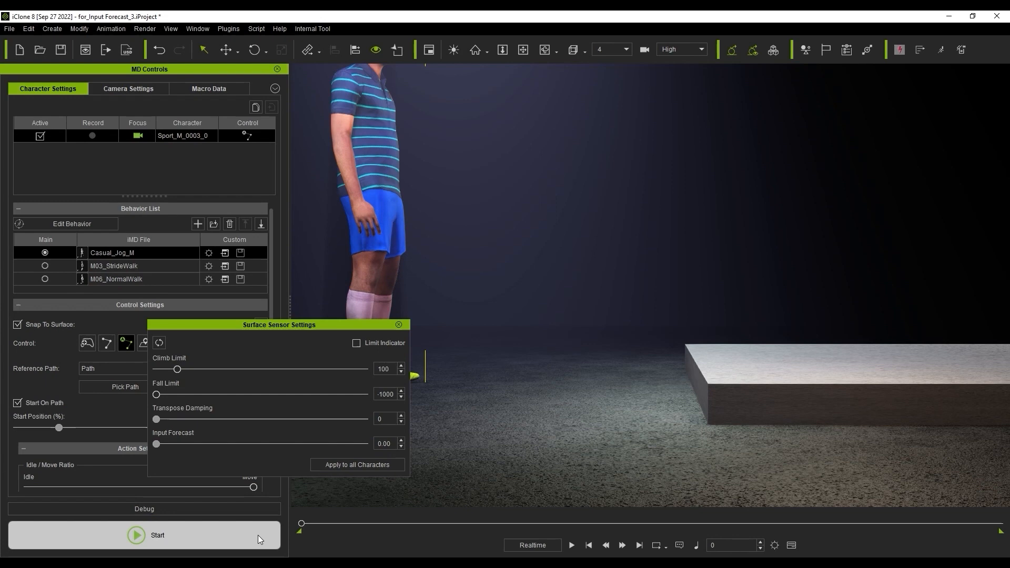
Test the jogging character, then raise Input Forecast to 0.30 and run it again.
click(137, 536)
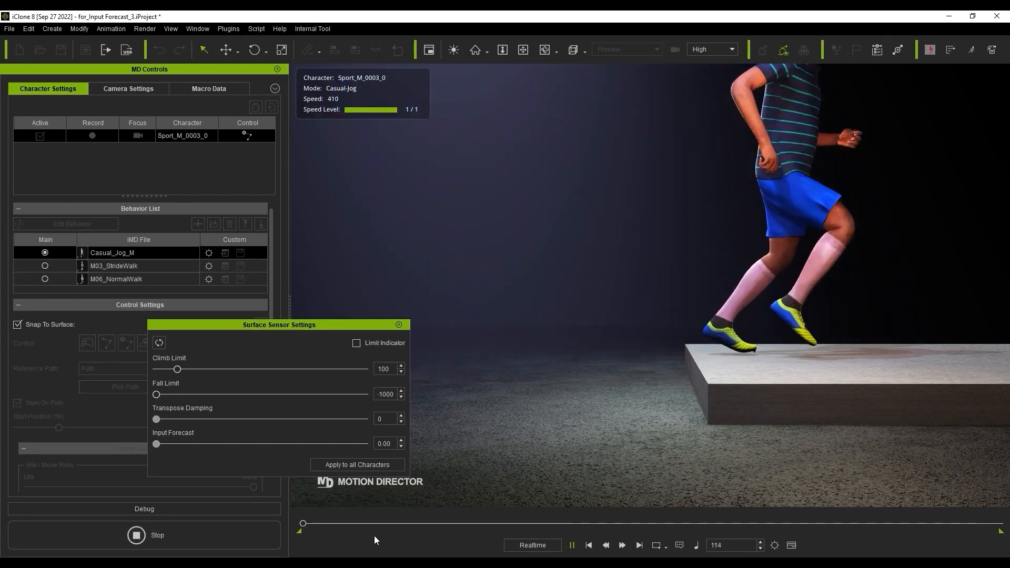
click(135, 536)
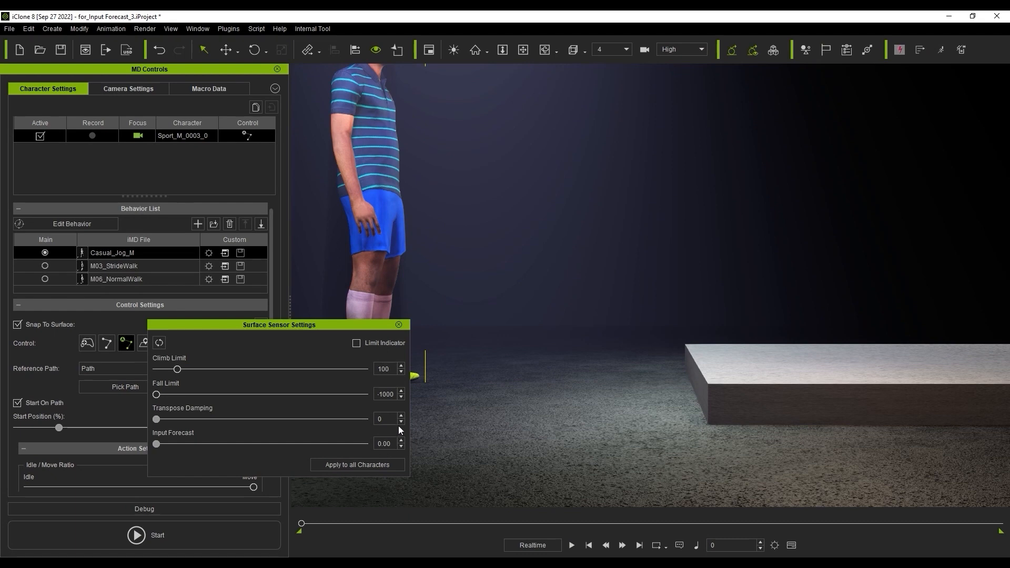
drag(156, 444, 239, 444)
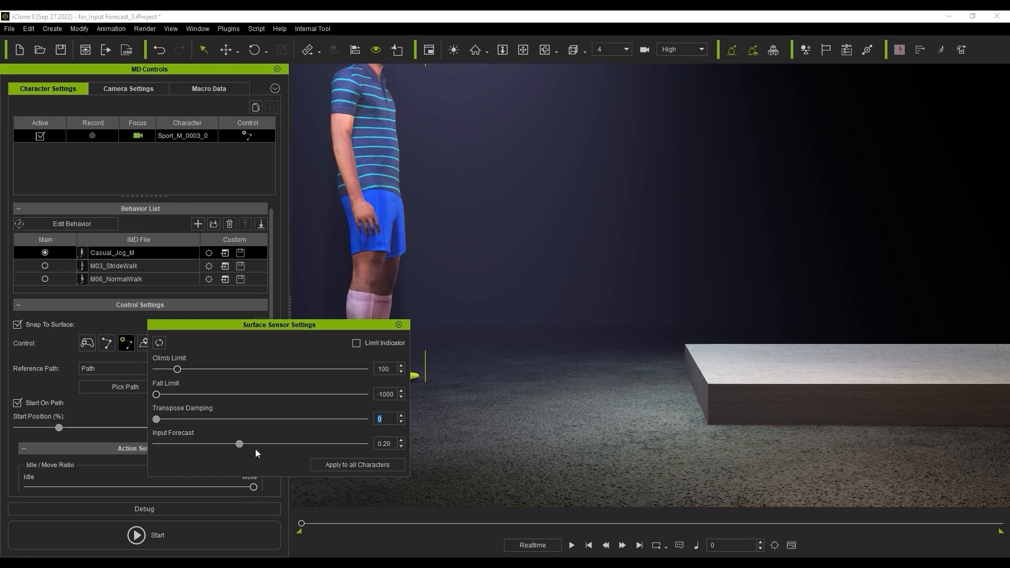
drag(239, 444, 279, 445)
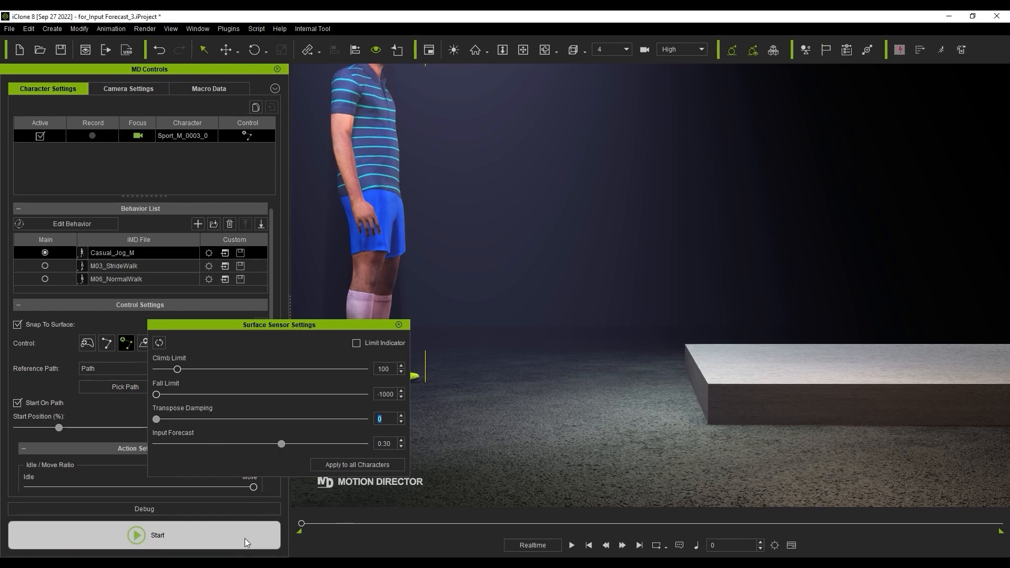
click(145, 535)
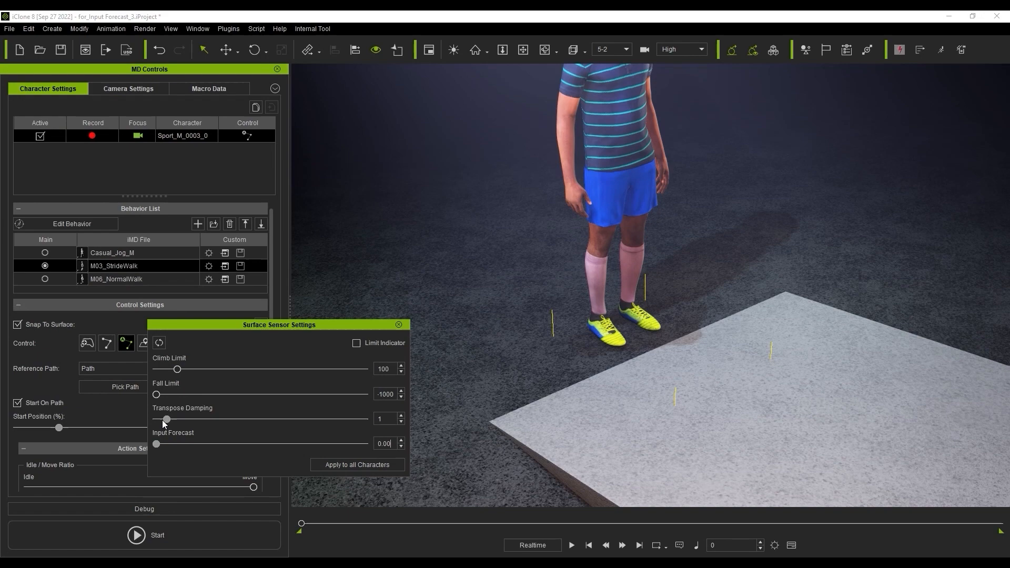
mouse_move(267, 530)
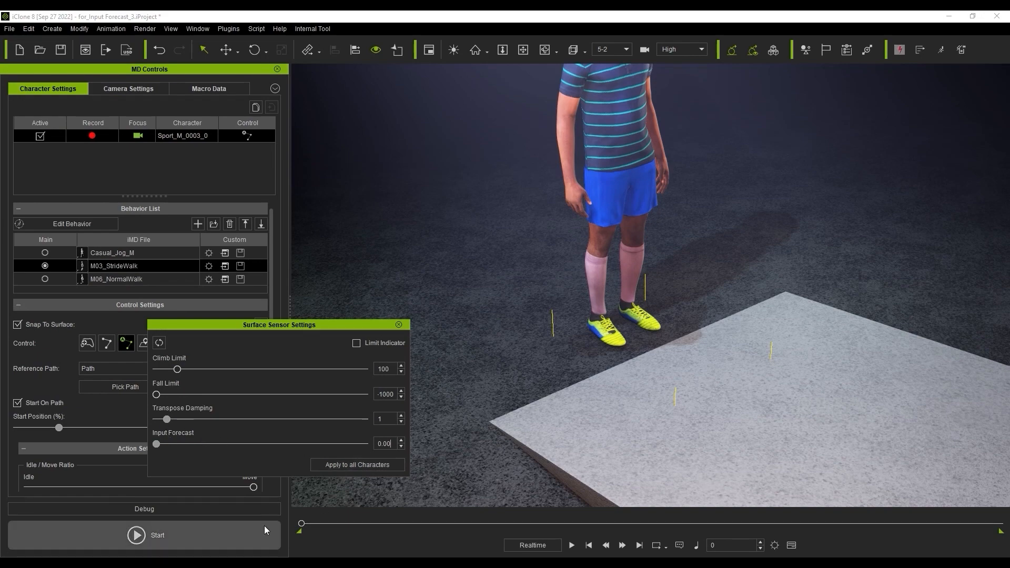
Test the stride walk, raise Input Forecast to 0.35 and run the tuned walk near the platform.
click(135, 535)
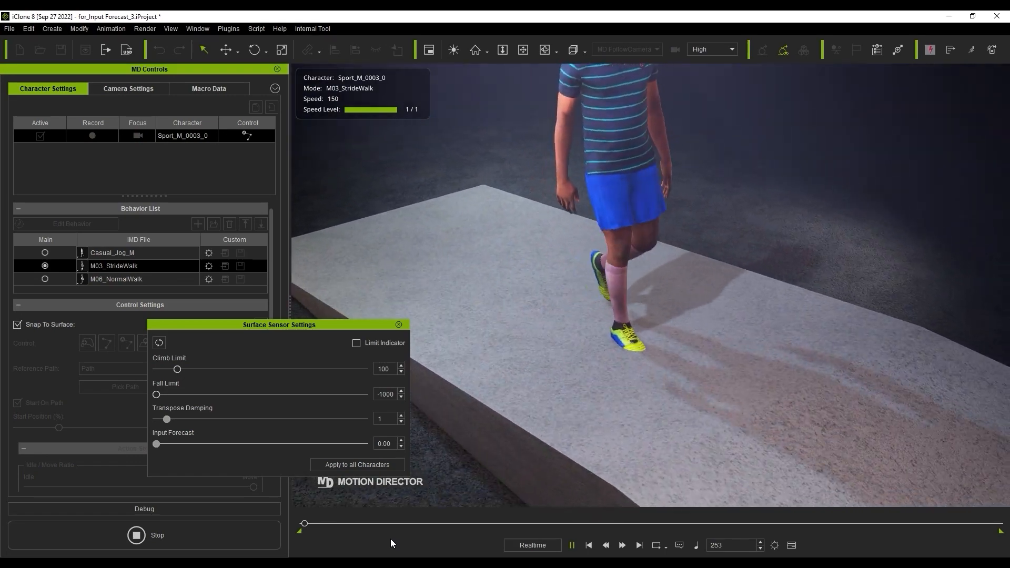
click(136, 534)
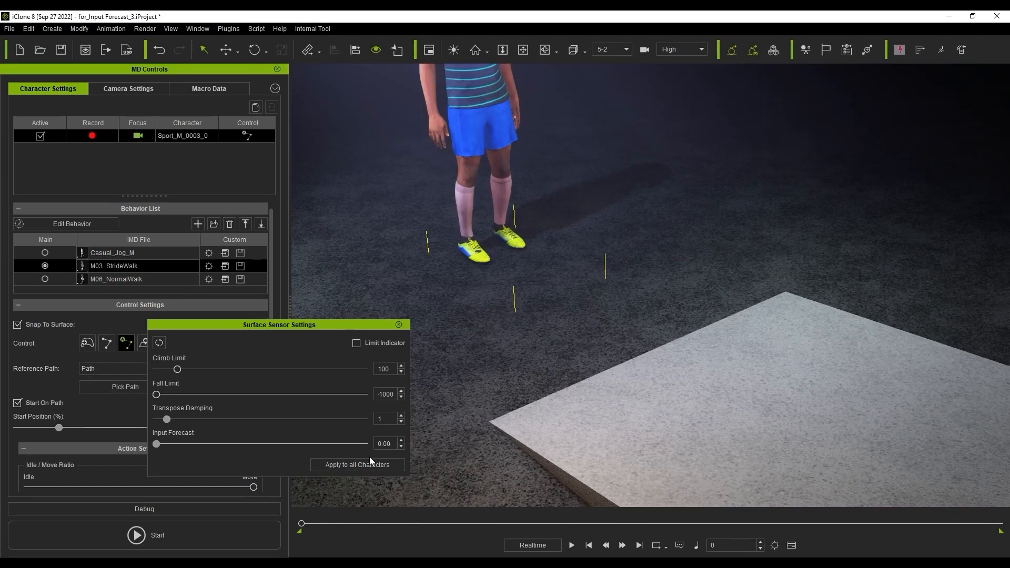
drag(155, 444, 281, 444)
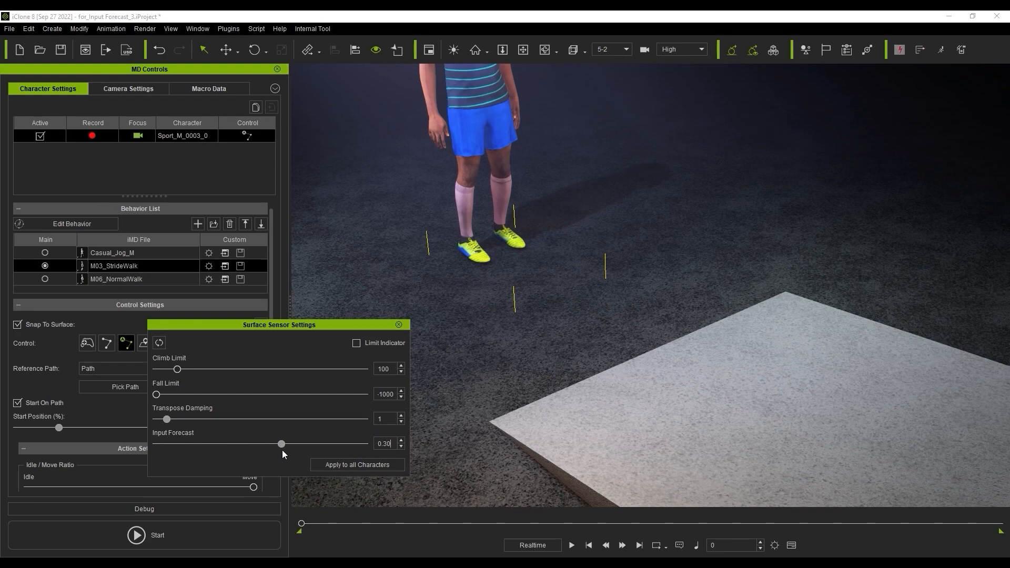
drag(280, 444, 302, 444)
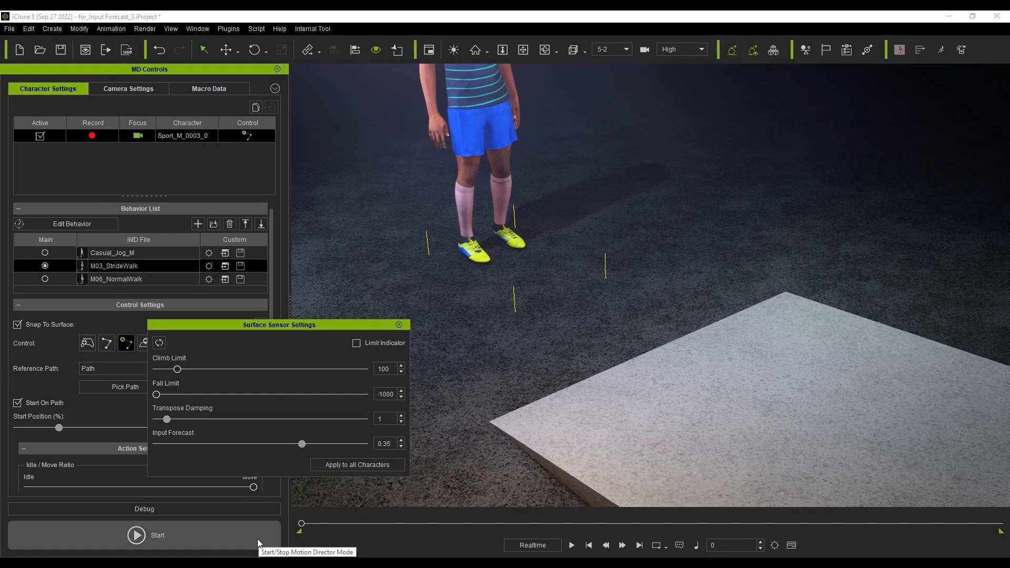
click(135, 534)
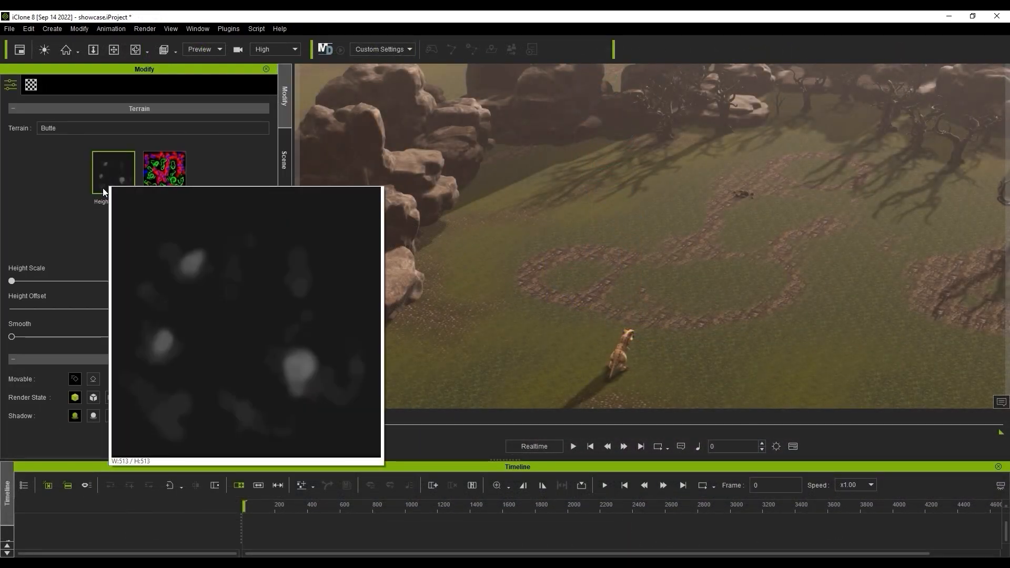
Set Butte terrain height scale 77 and offset -1870, then run the TRex snapped to its hills and stop.
drag(10, 280, 94, 281)
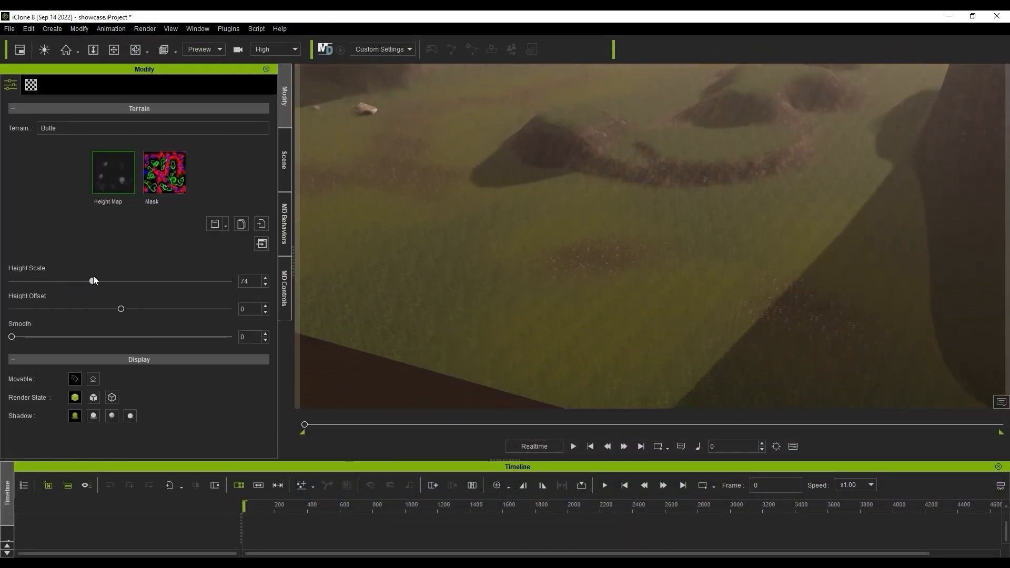
drag(120, 308, 80, 308)
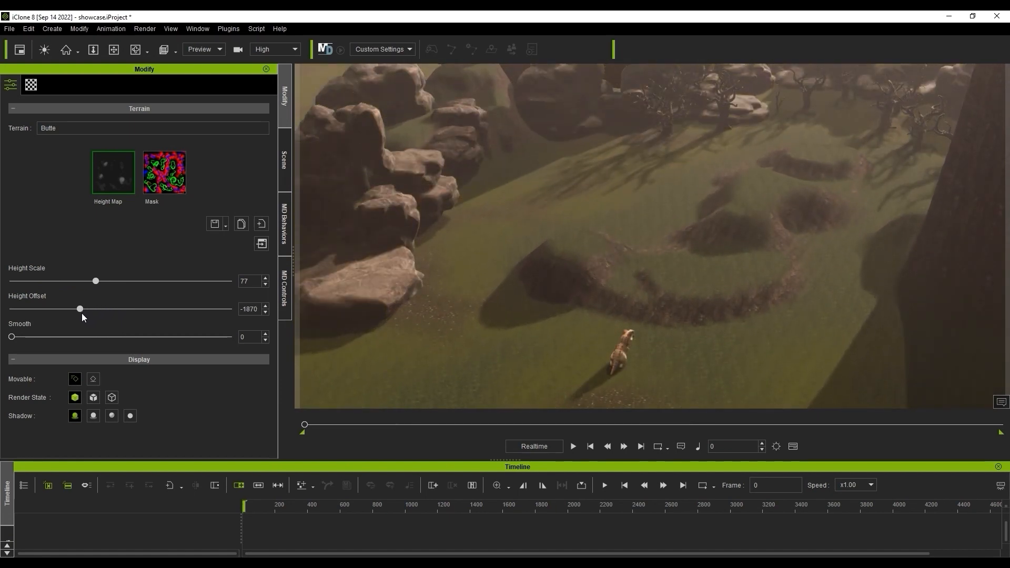
click(284, 158)
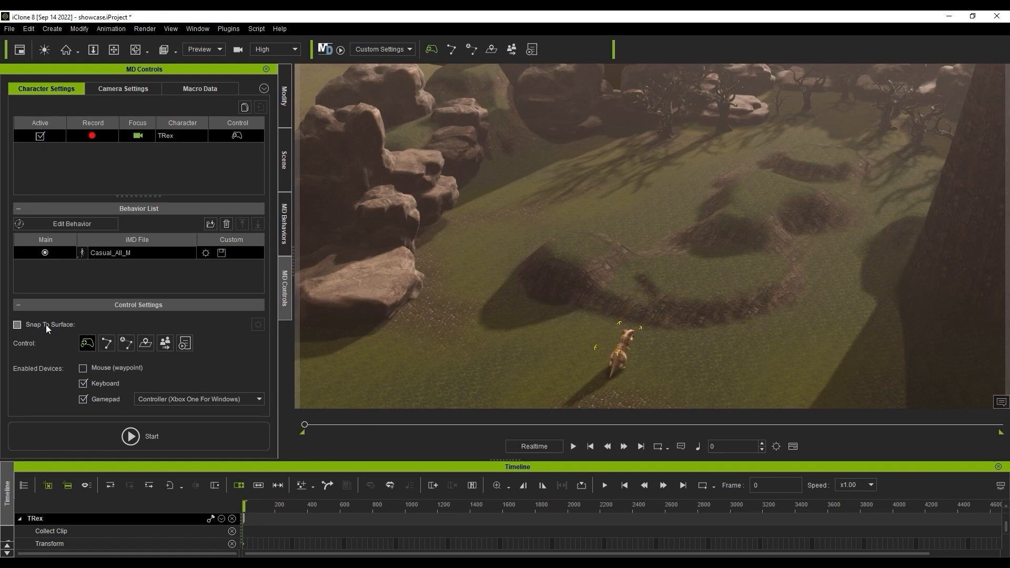
click(131, 436)
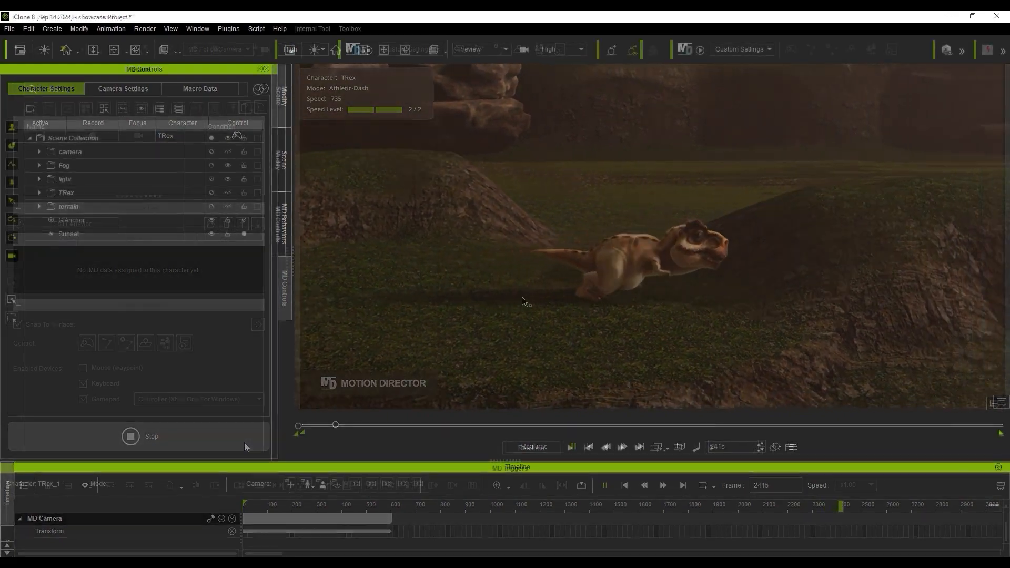
click(229, 28)
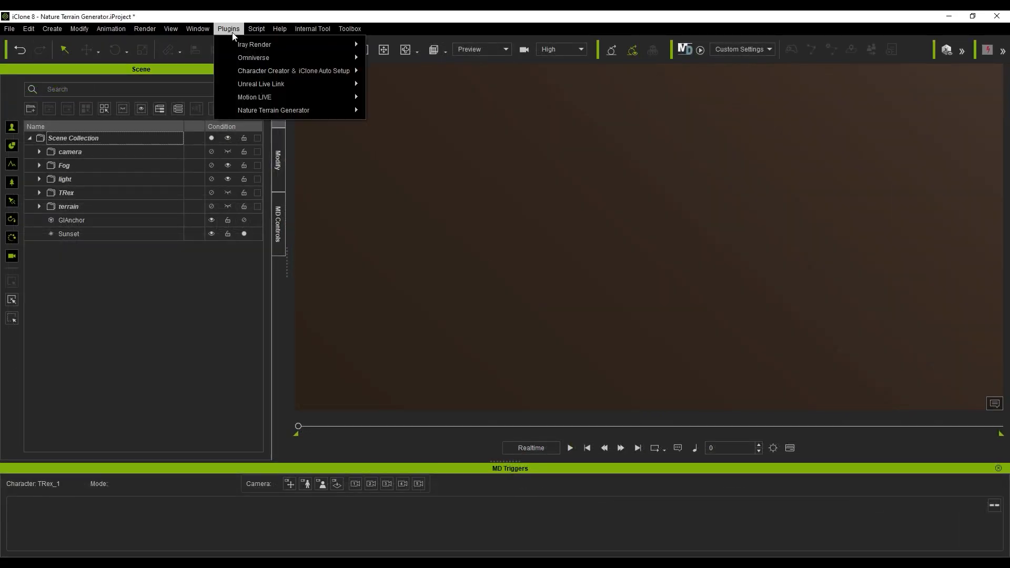
mouse_move(288, 111)
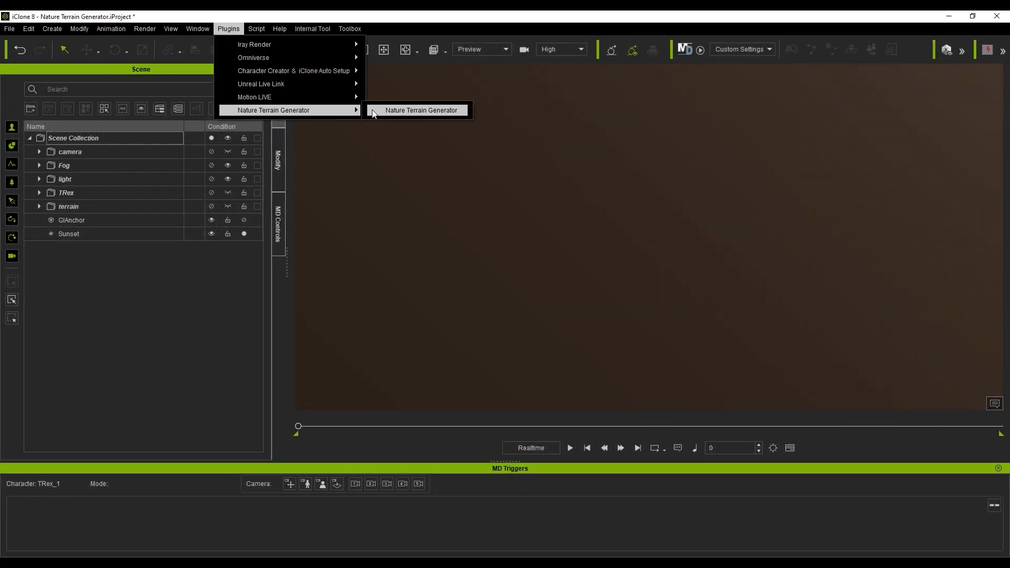
Generate a rocky terrain in Nature Terrain Generator and push one terrain point down to -72.
click(421, 110)
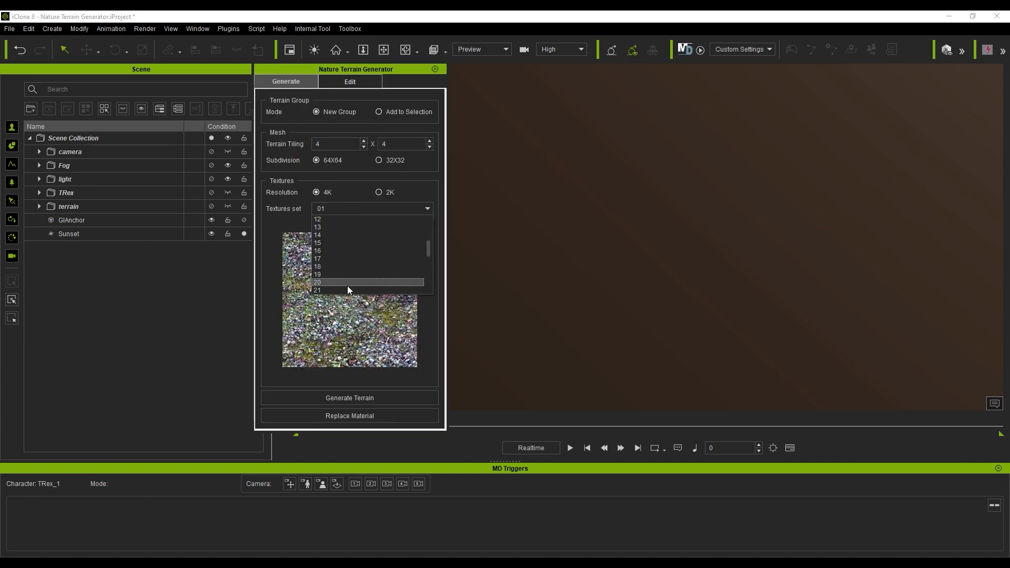
click(317, 290)
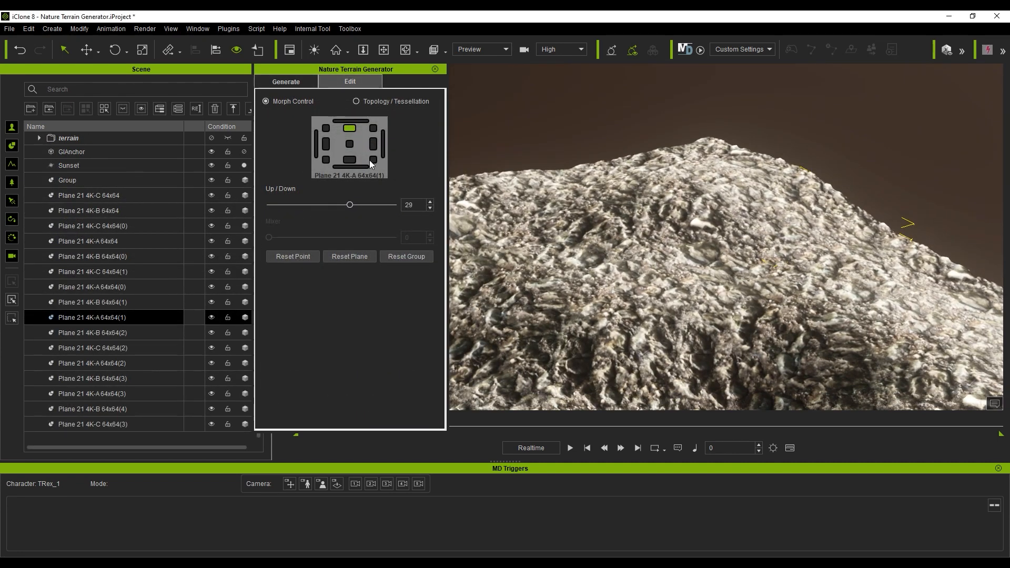
drag(349, 204, 285, 204)
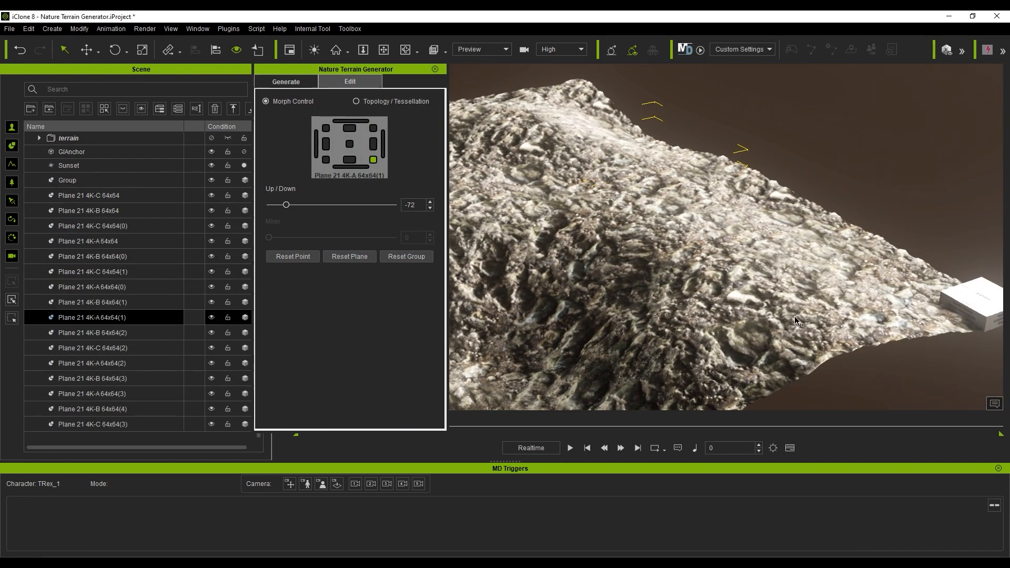
click(88, 210)
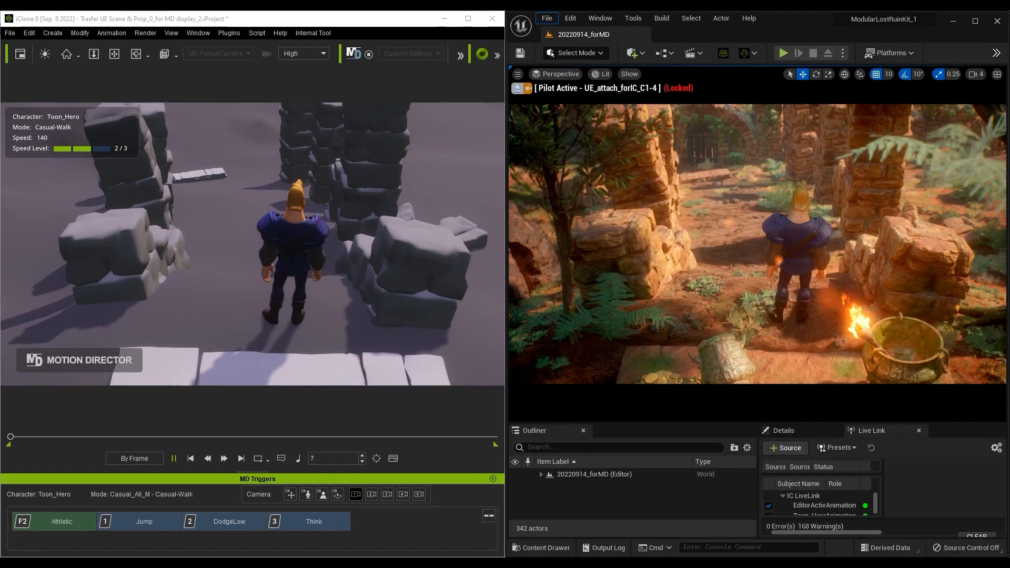
Steer Toon_Hero through the stone ruins with Unreal Engine mirroring the walk live.
click(586, 501)
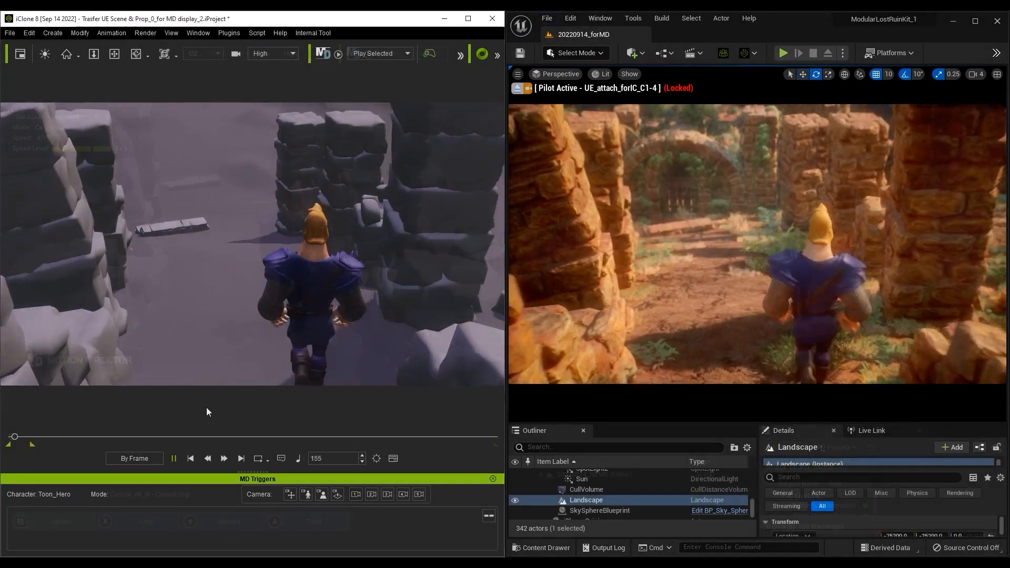